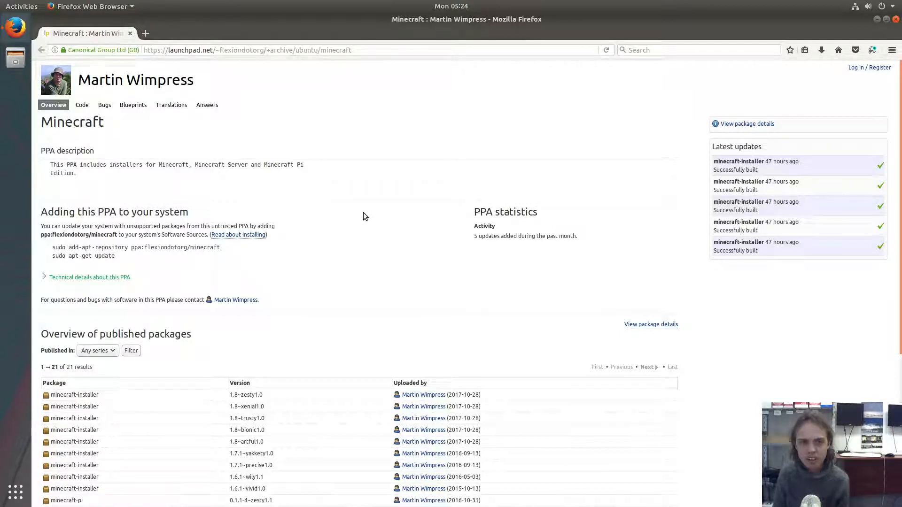
pyautogui.moveTo(135, 80)
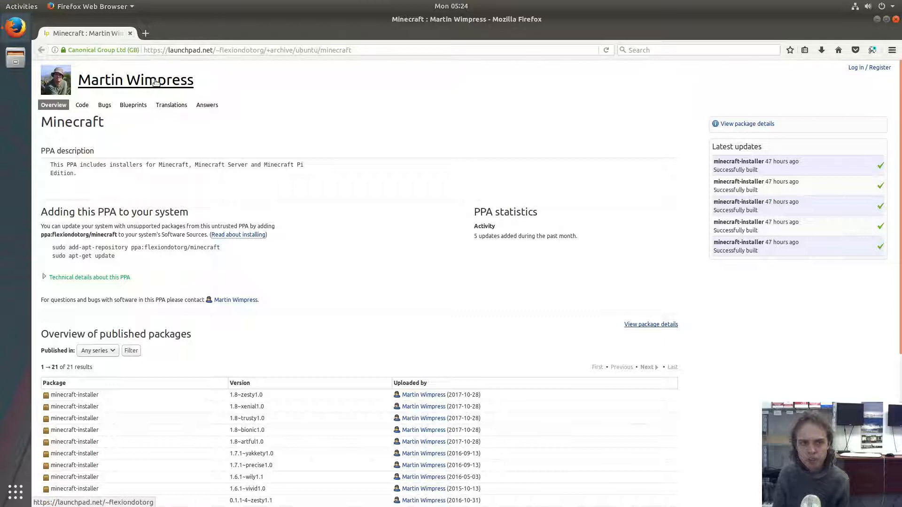
pyautogui.moveTo(154, 173)
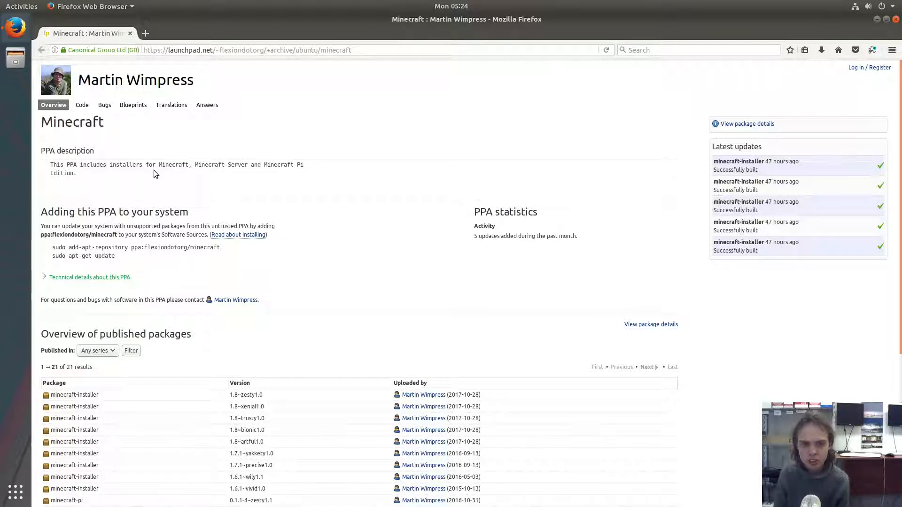
pyautogui.moveTo(148, 224)
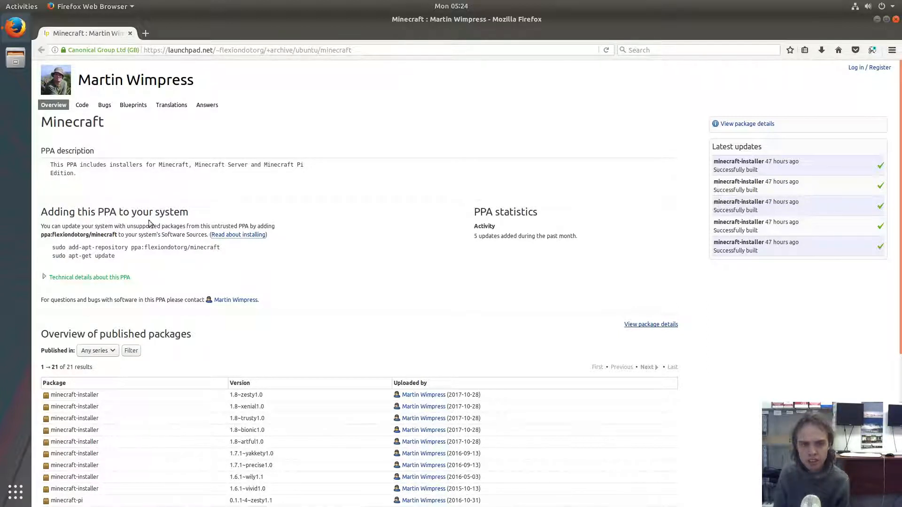
pyautogui.moveTo(235, 252)
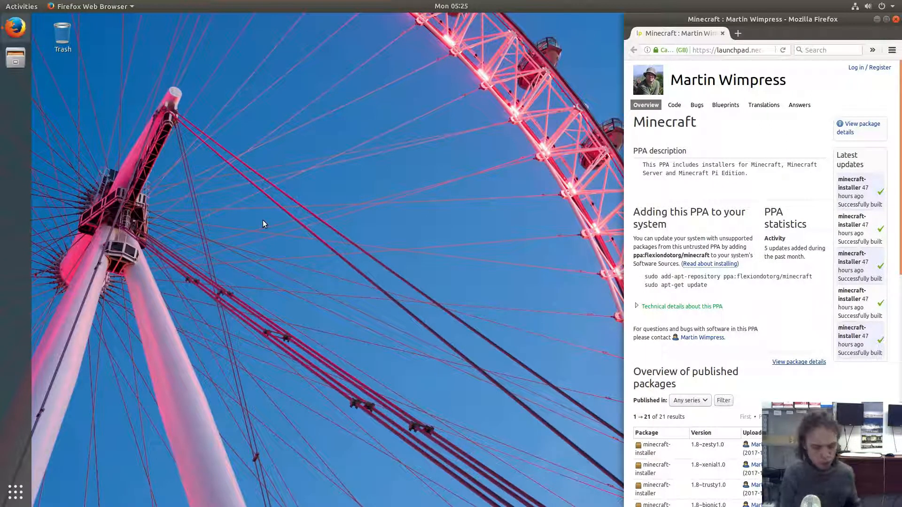
# - Open a terminal snapped to the left half and copy the add-apt-repository line from the PPA page
pyautogui.press('ctrl+alt+t')
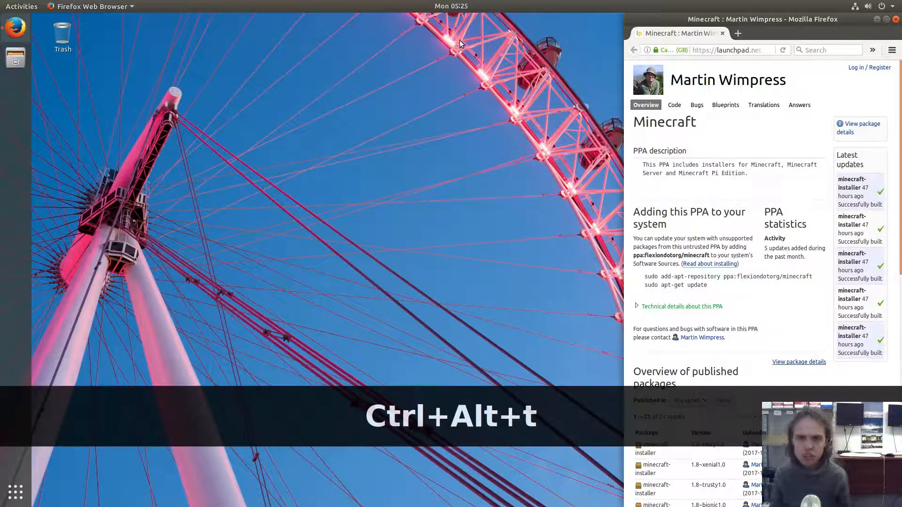
pyautogui.press('ctrl+alt+t')
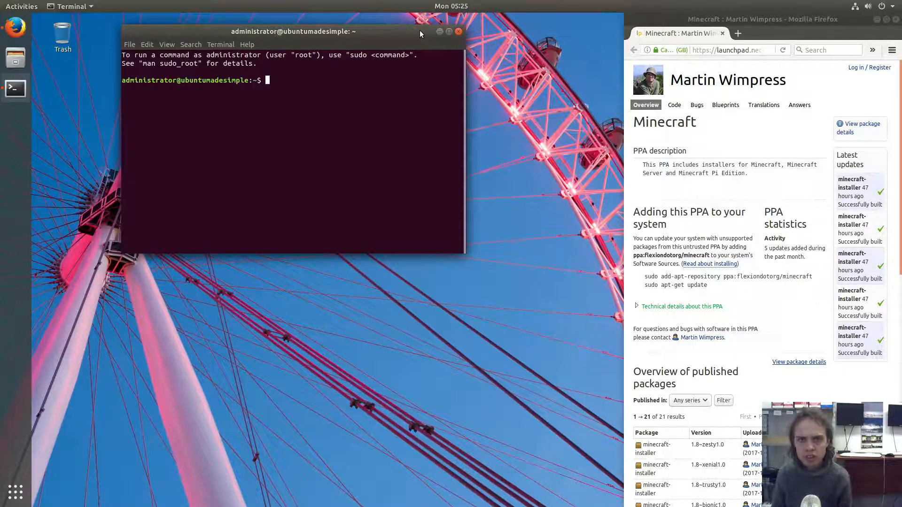
pyautogui.click(438, 32)
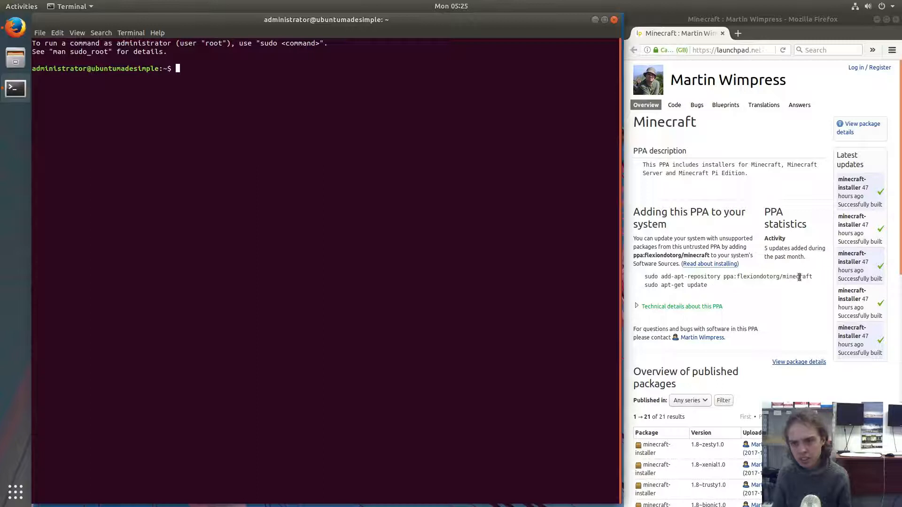
pyautogui.click(690, 276)
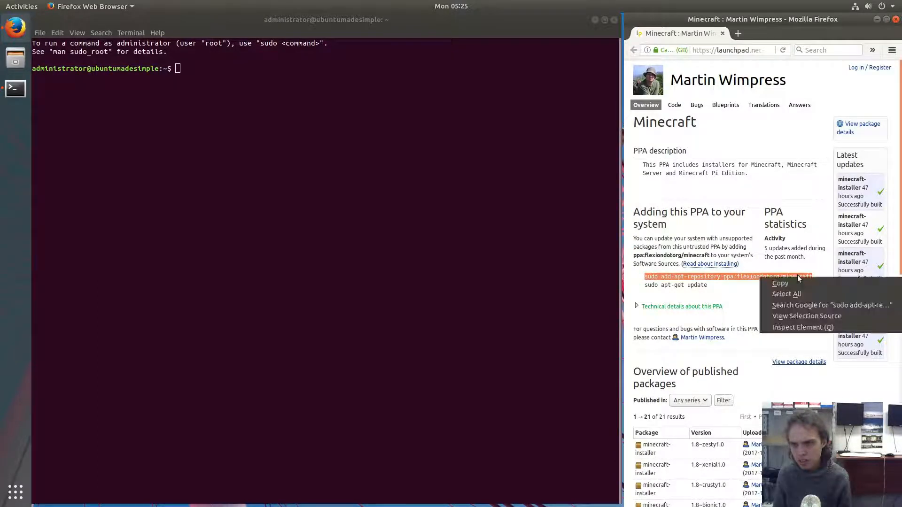
pyautogui.click(780, 282)
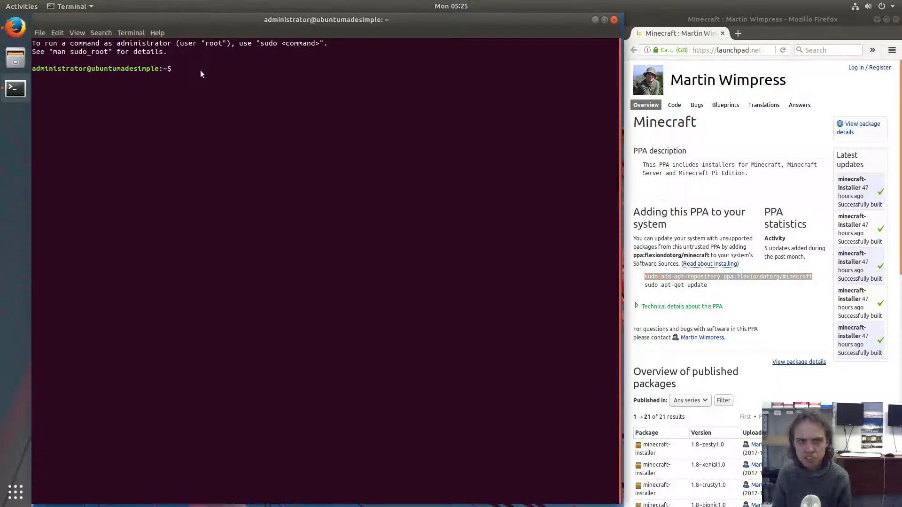
# - Run 'sudo add-apt-repository ppa:flexiondotorg/minecraft', giving the sudo password and confirming the PPA
pyautogui.write('sudo add-apt-repository ppa:flexiondotorg/minecraft')
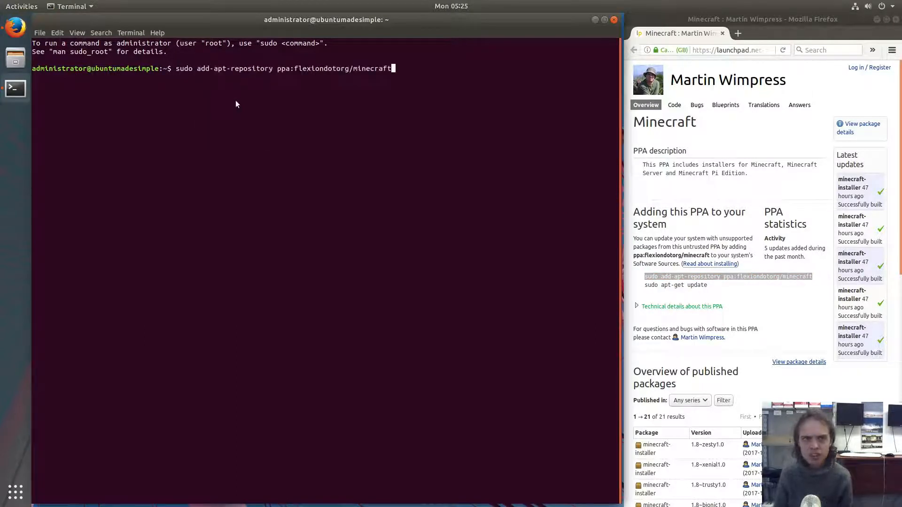
pyautogui.press('Return')
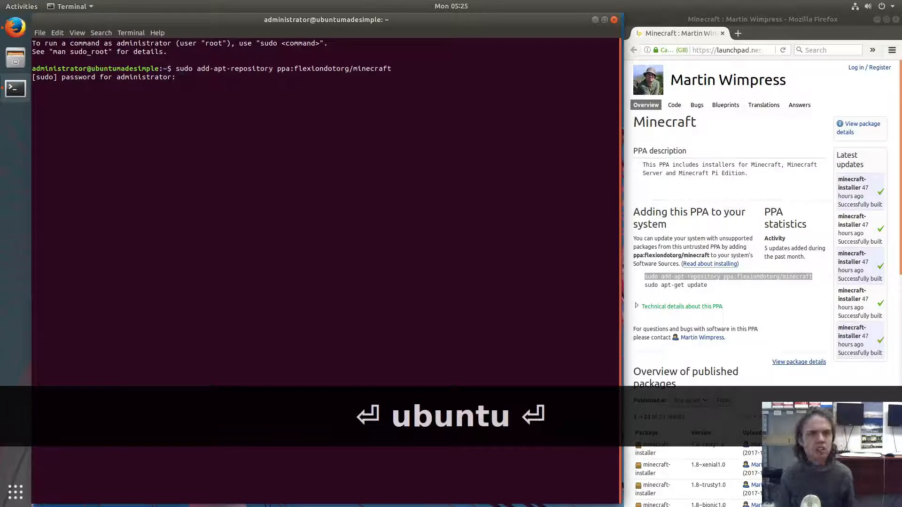
pyautogui.press('Return')
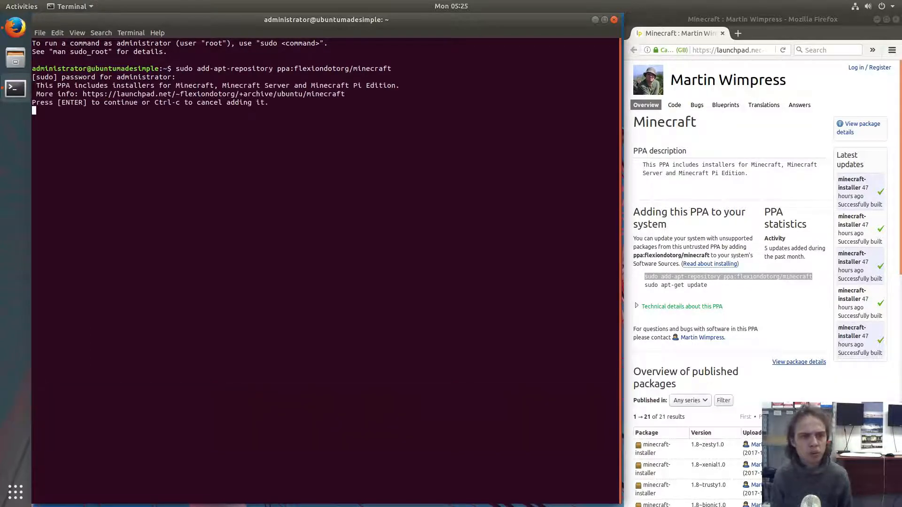
pyautogui.press('Return')
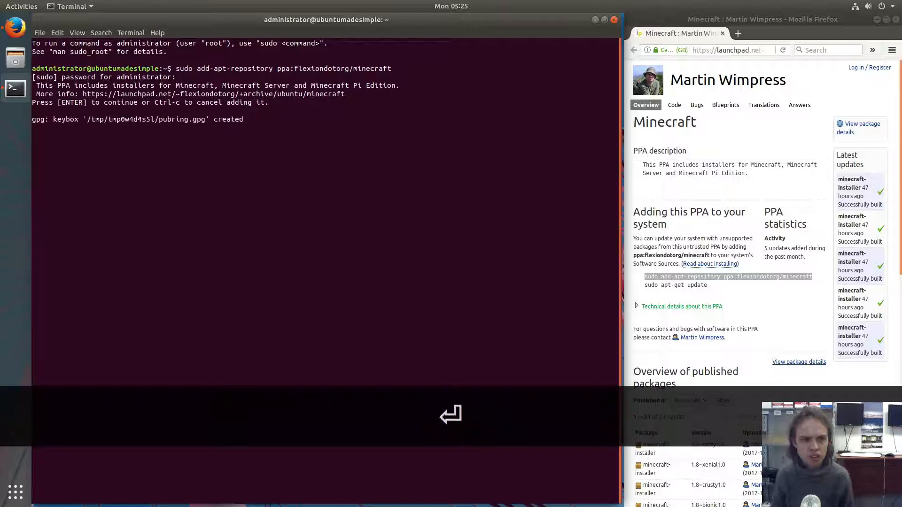
# - Let the signing key import finish and copy the 'sudo apt-get update' command from the page
pyautogui.press('Return')
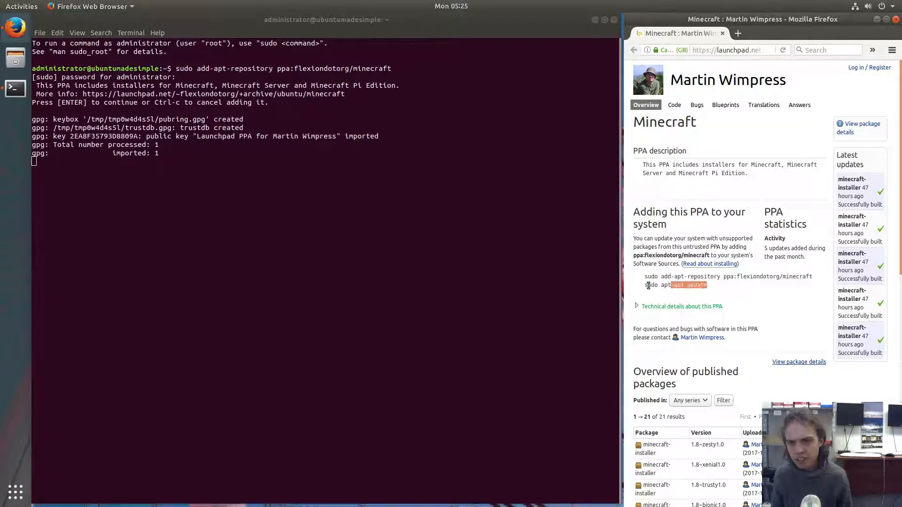
pyautogui.press('Return')
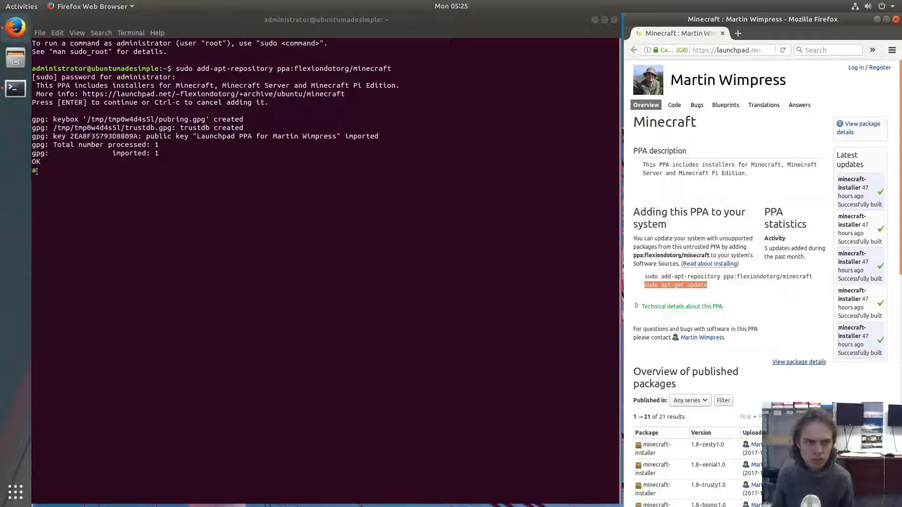
pyautogui.press('Return')
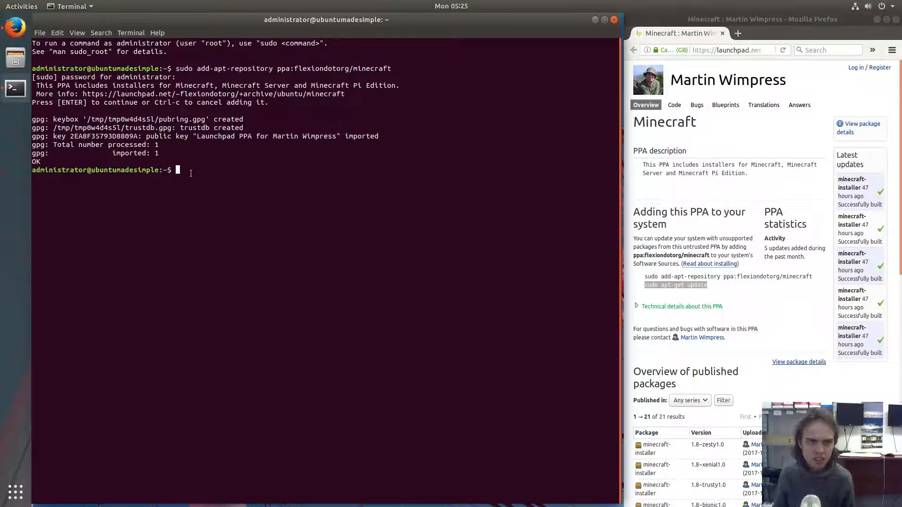
# - Paste and run 'sudo apt-get update' so the Minecraft PPA indexes are fetched
pyautogui.rightClick(190, 173)
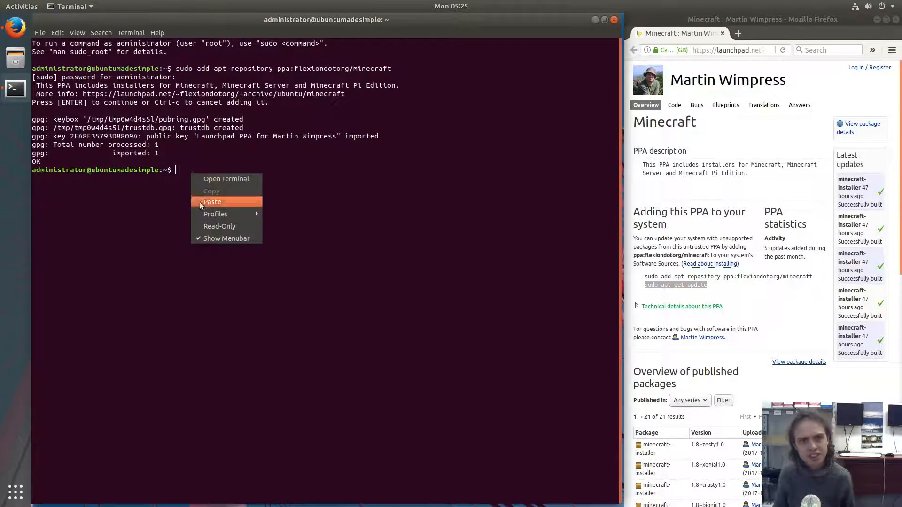
pyautogui.click(211, 202)
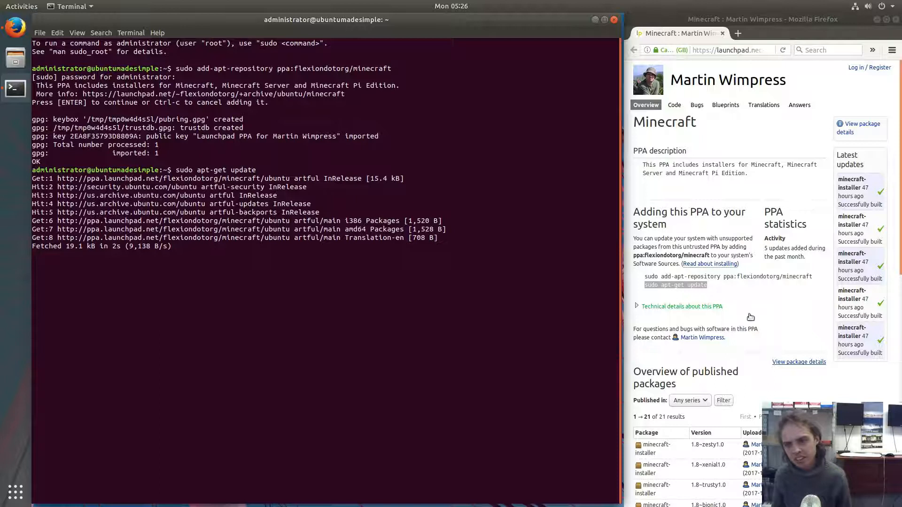
pyautogui.moveTo(698, 298)
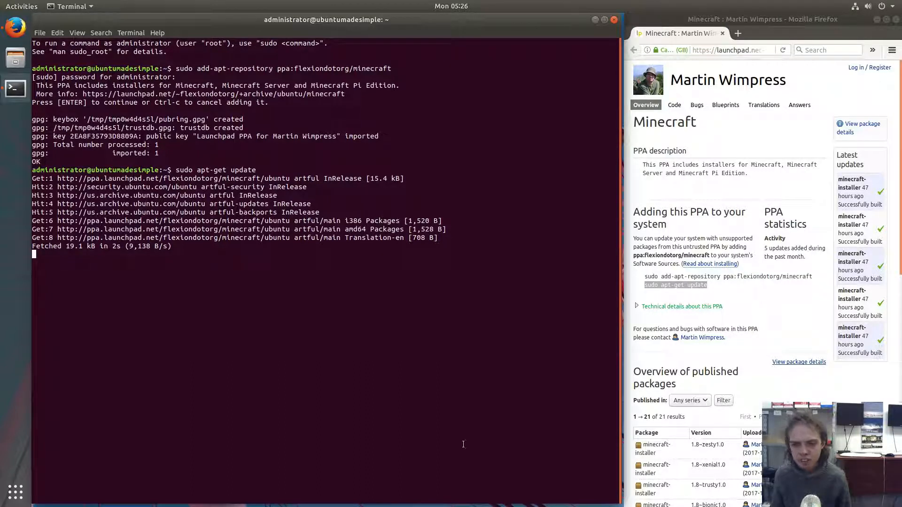
pyautogui.moveTo(577, 403)
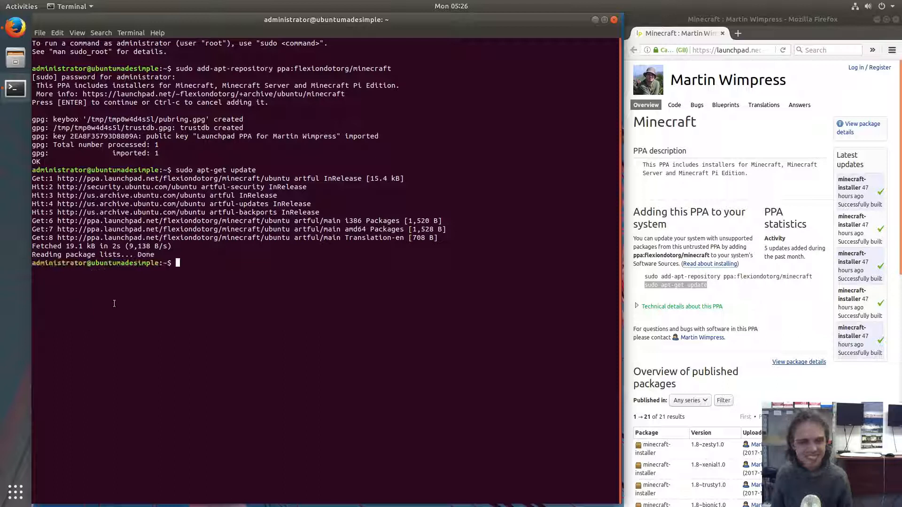
# - Run 'sudo apt install minecraft-installer' with the package name pasted from Launchpad; it fails on the dpkg lock
pyautogui.write('sud')
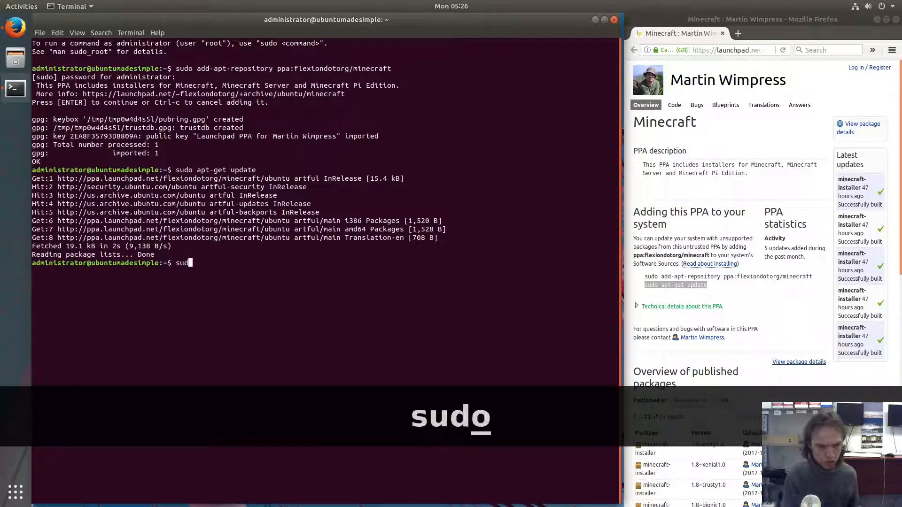
pyautogui.write('ap')
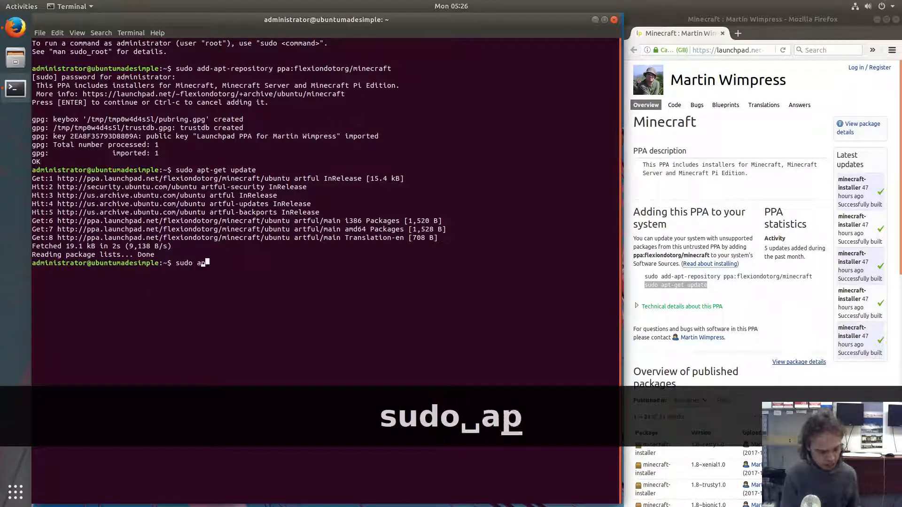
pyautogui.write('t instal')
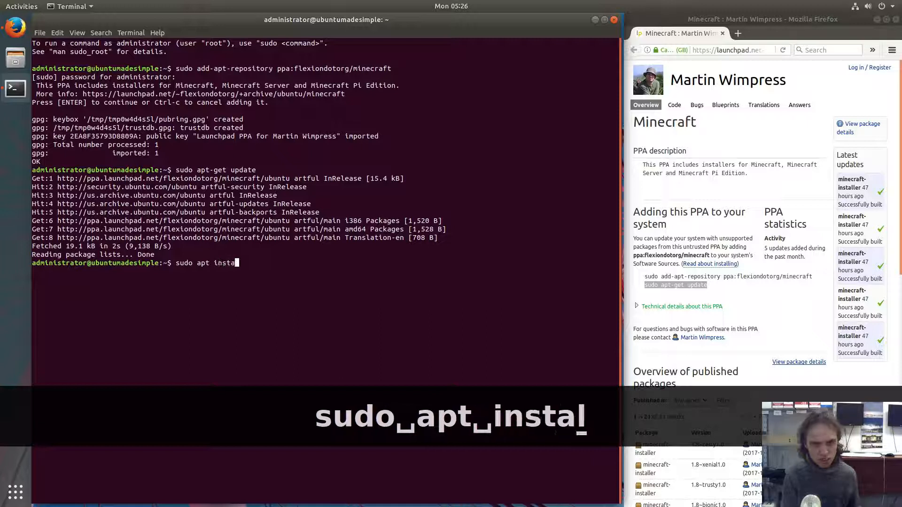
pyautogui.write('ll')
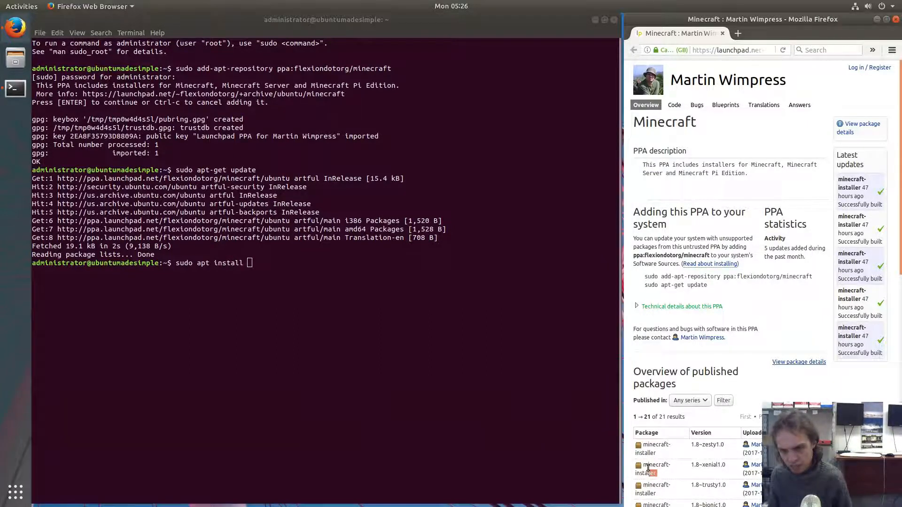
pyautogui.rightClick(649, 469)
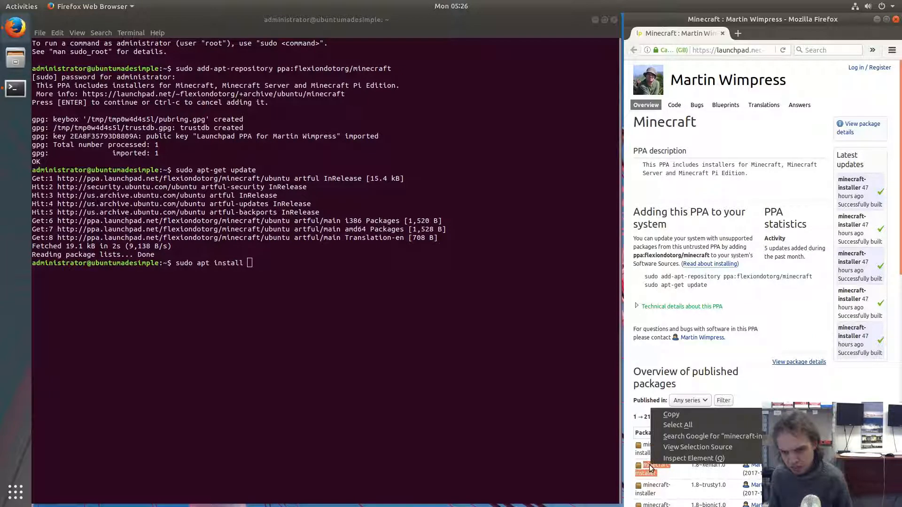
pyautogui.click(285, 270)
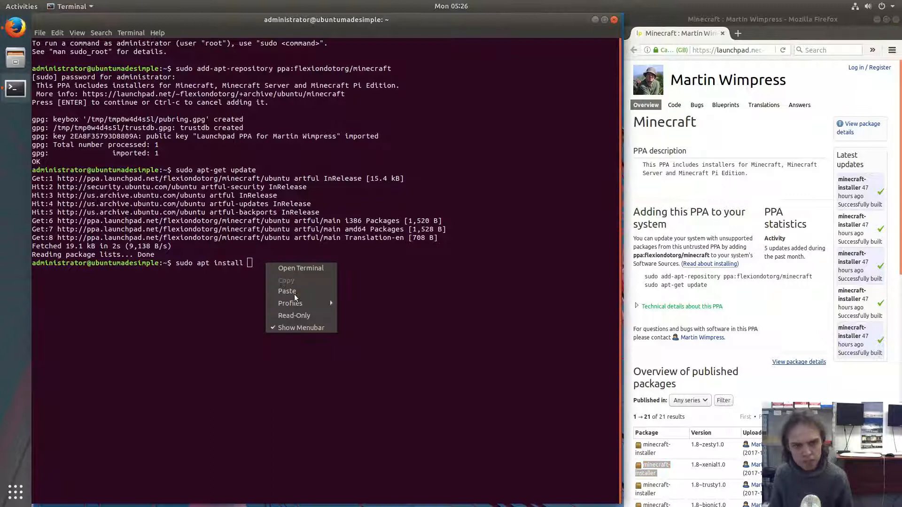
pyautogui.click(287, 292)
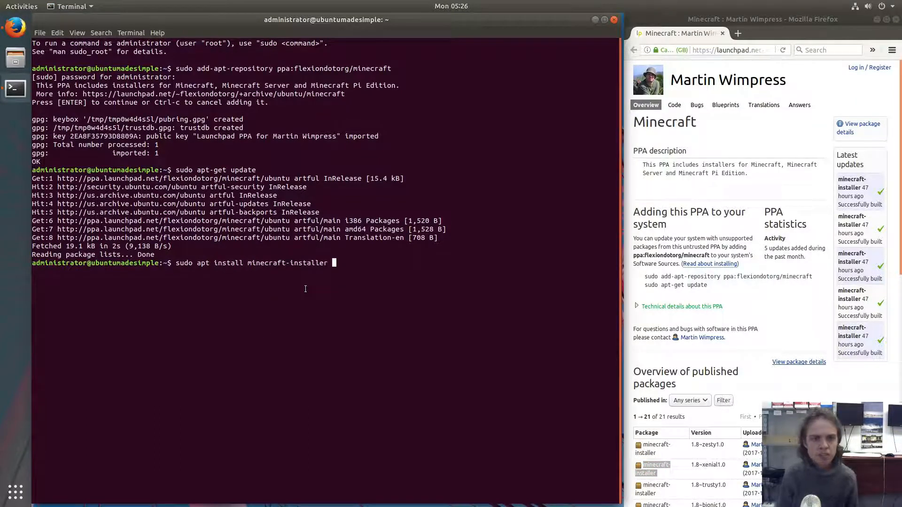
pyautogui.press('Return')
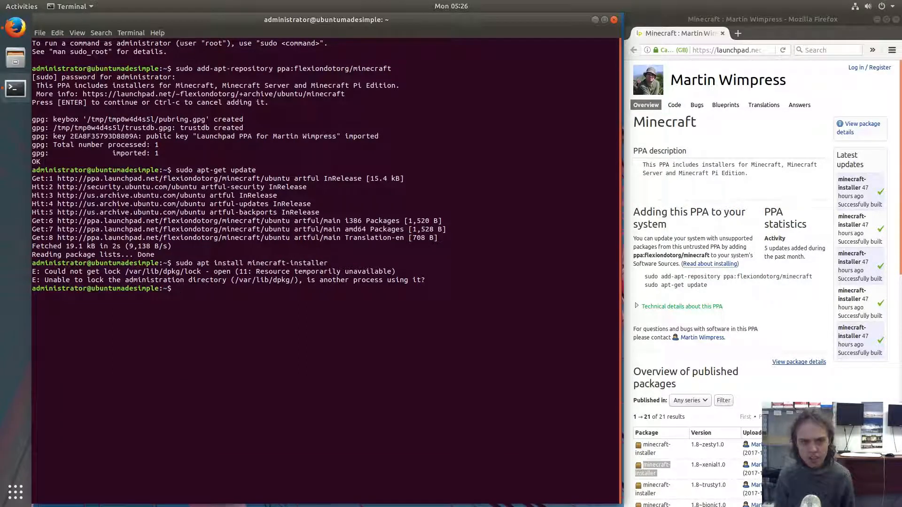
# - Rerun 'sudo apt install minecraft-installer' until the lock clears and apt lists the Java dependencies
pyautogui.write('sudo apt install minecraft-installer')
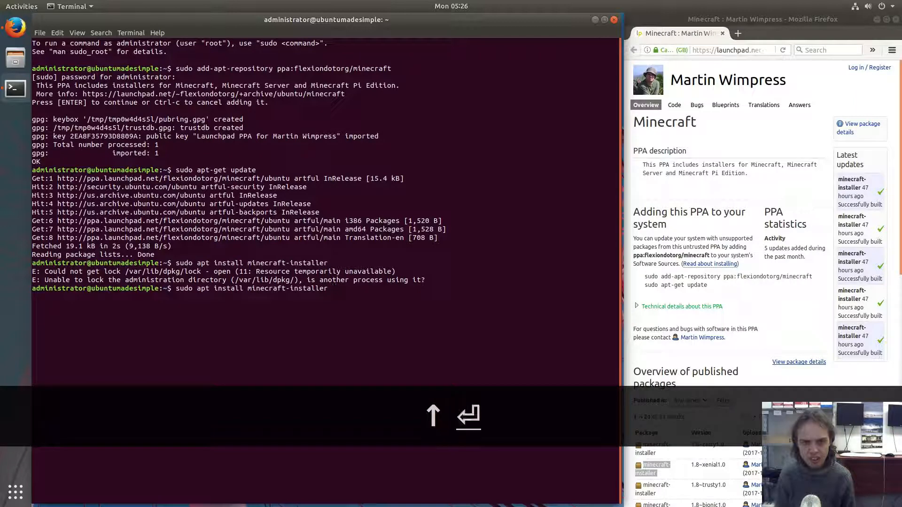
pyautogui.press('Return')
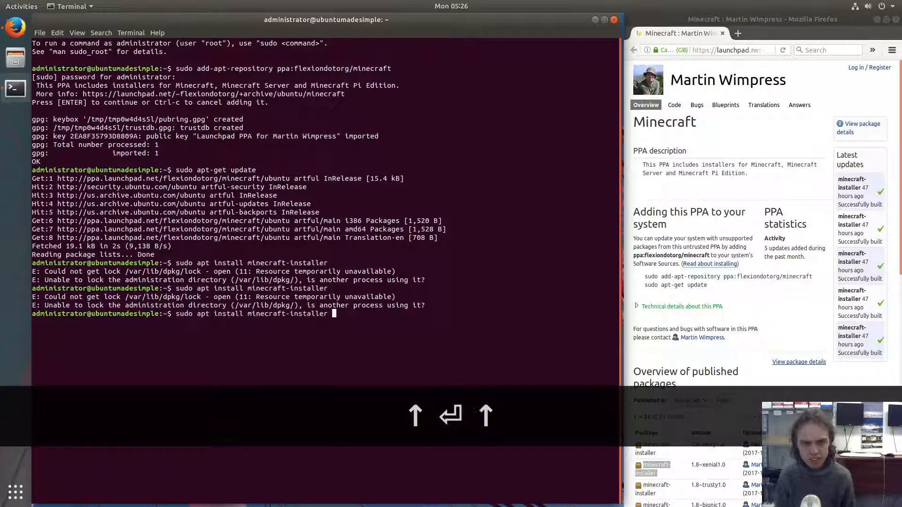
pyautogui.press('Return')
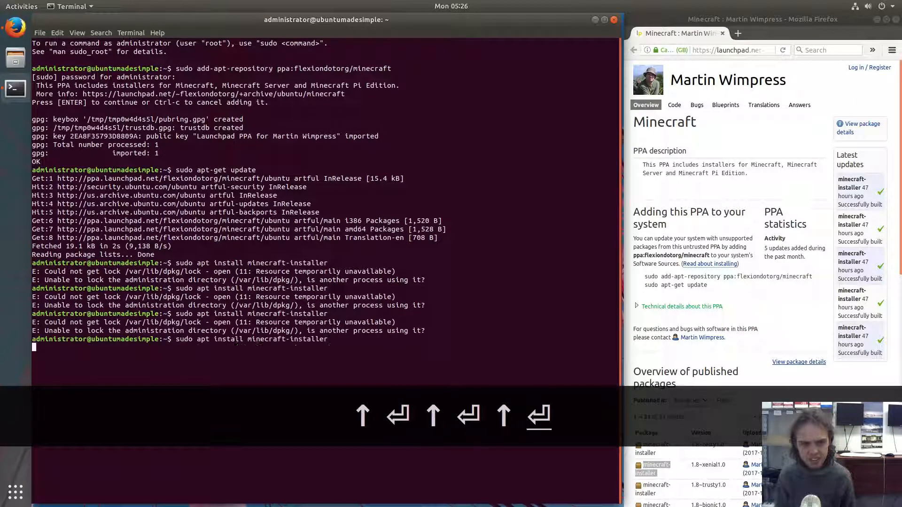
pyautogui.press('Return')
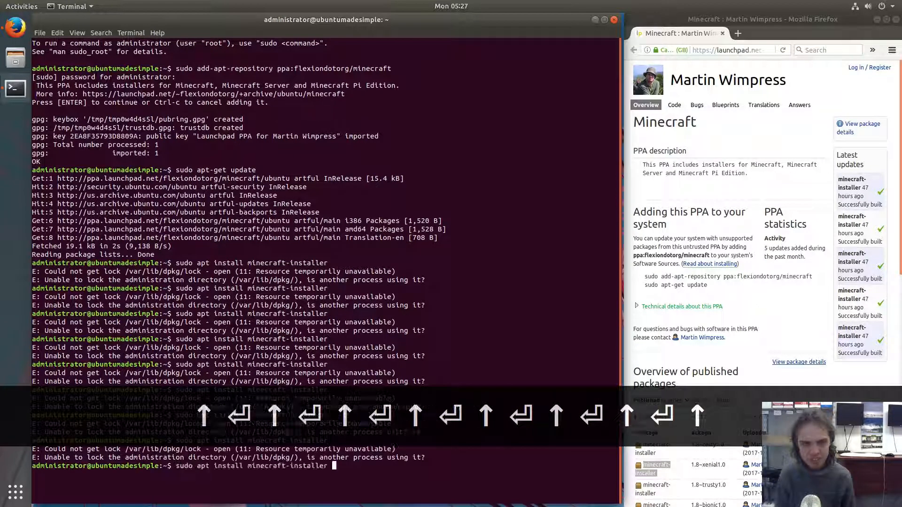
pyautogui.press('Return')
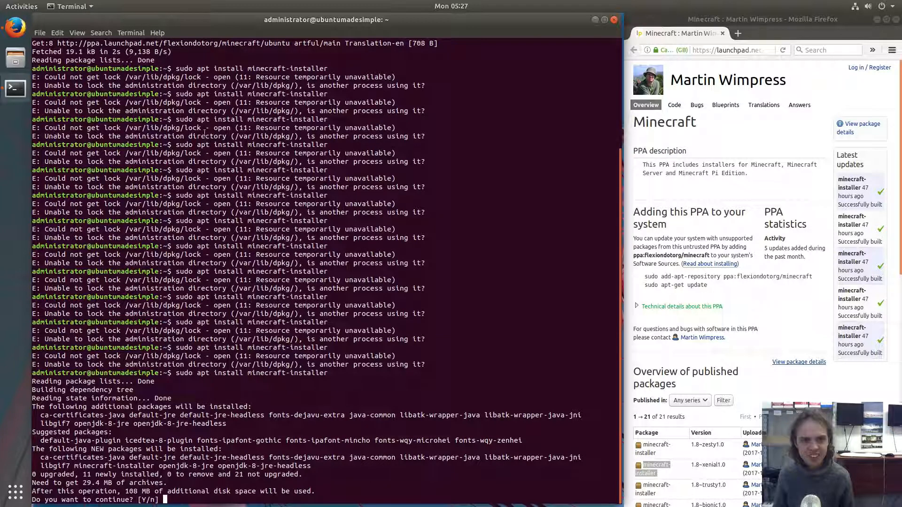
pyautogui.moveTo(472, 286)
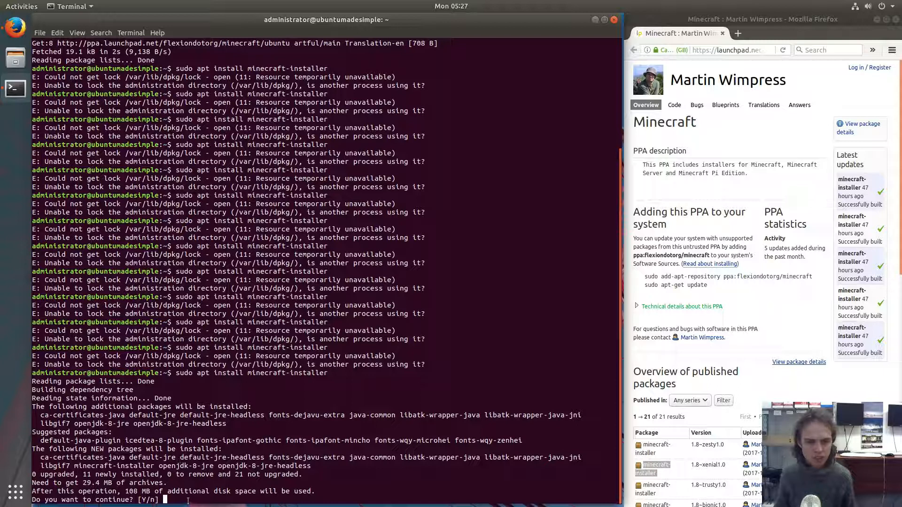
# - Accept the [Y/n] prompt, let minecraft-installer and Java finish installing, then close the terminal
pyautogui.press('Return')
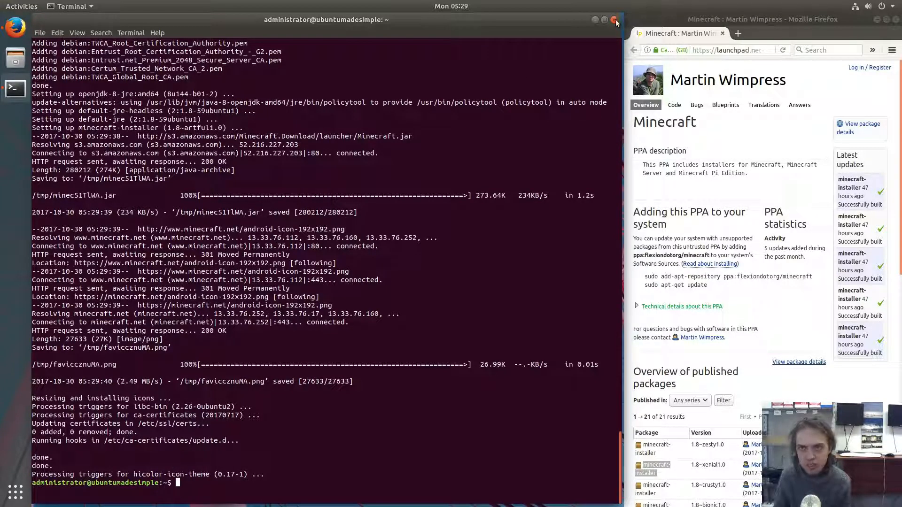
pyautogui.click(613, 20)
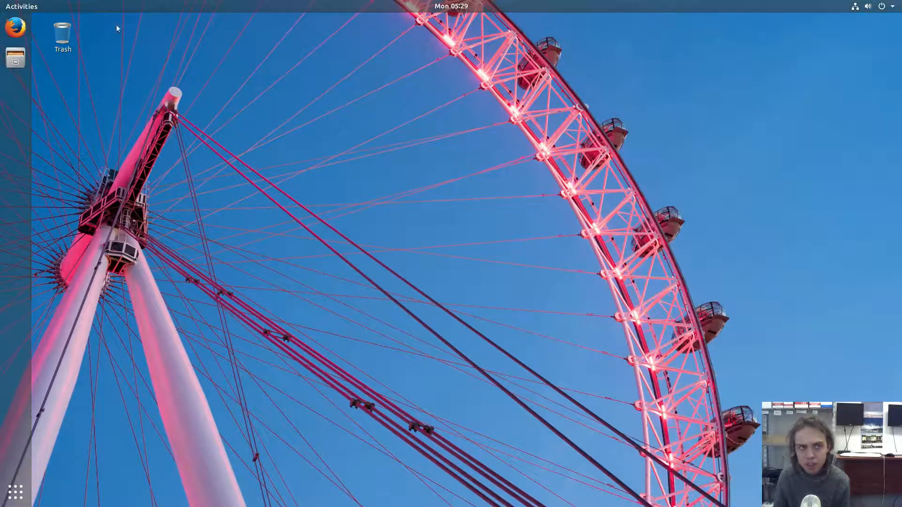
# - Search the Activities overview for 'mine' and launch Minecraft to its launcher login window
pyautogui.click(21, 7)
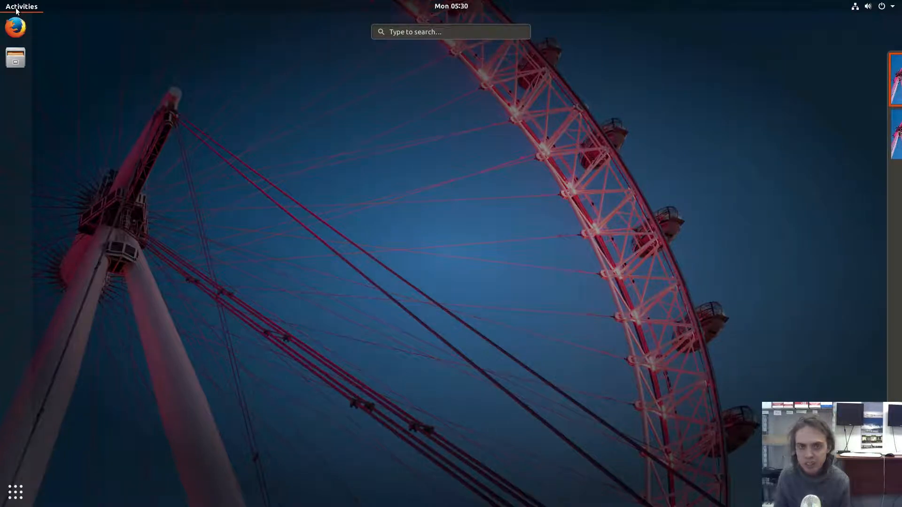
pyautogui.click(450, 32)
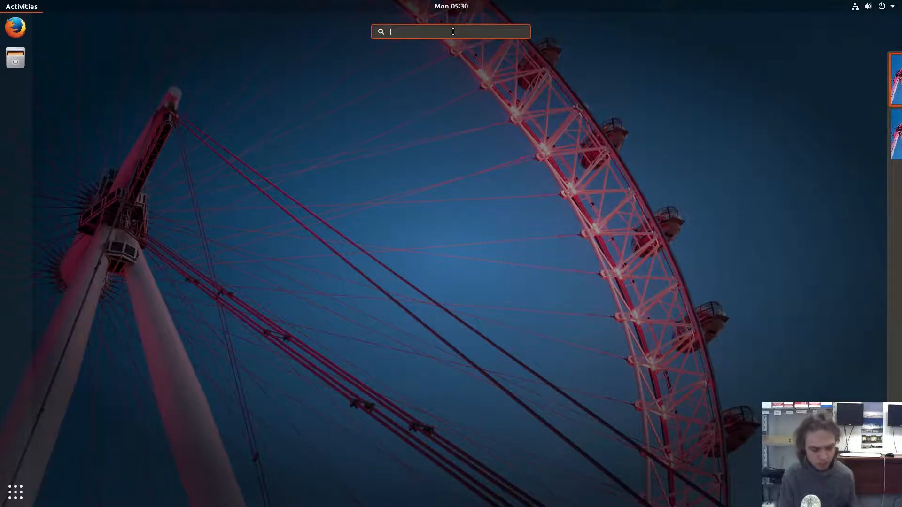
pyautogui.write('mine')
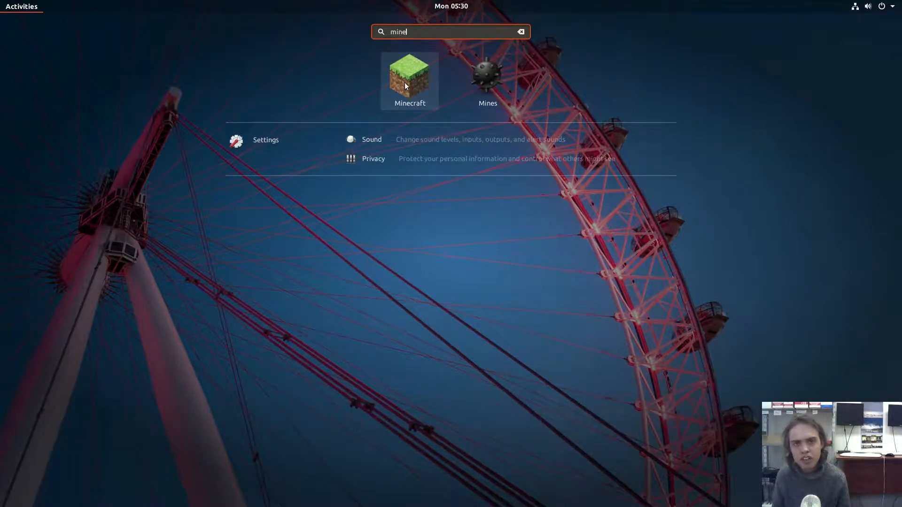
pyautogui.press('Escape')
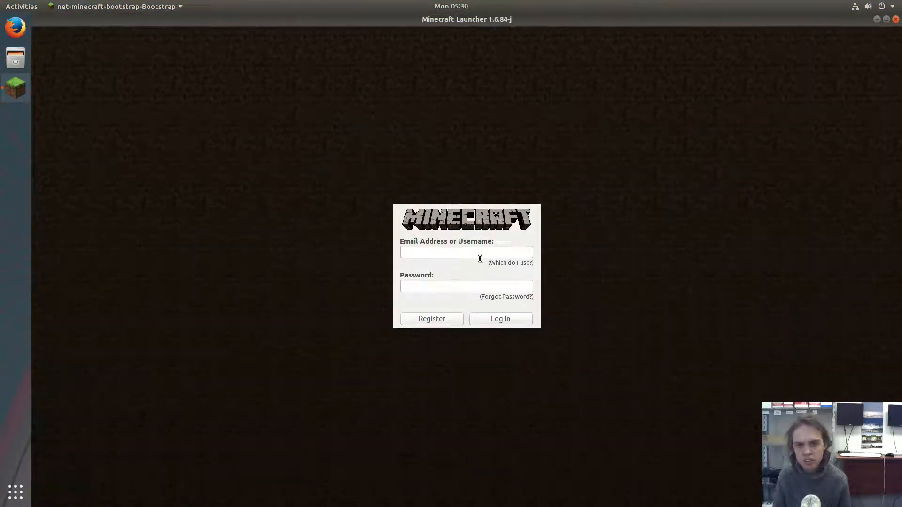
pyautogui.moveTo(488, 312)
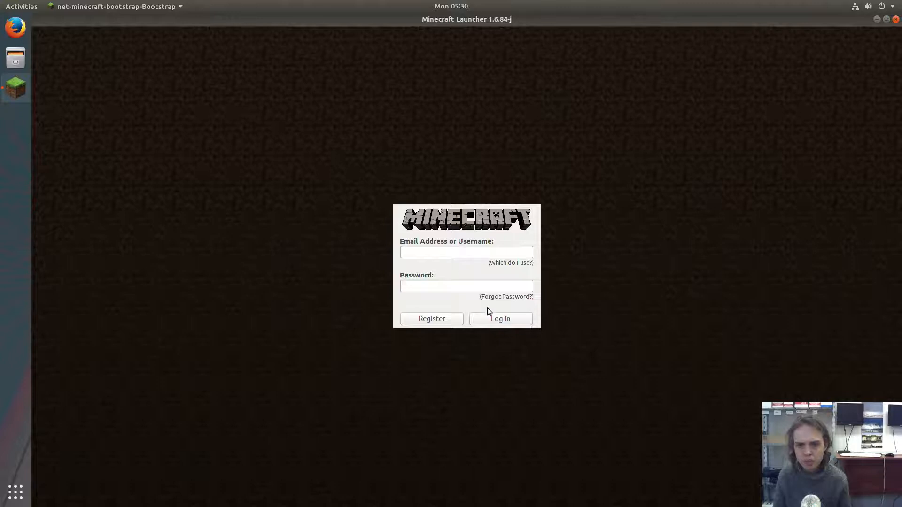
pyautogui.moveTo(312, 195)
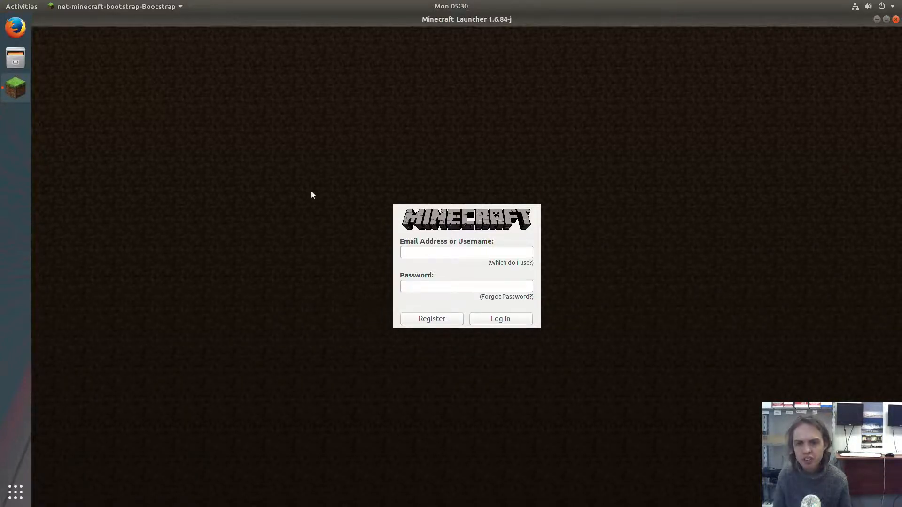
pyautogui.moveTo(311, 183)
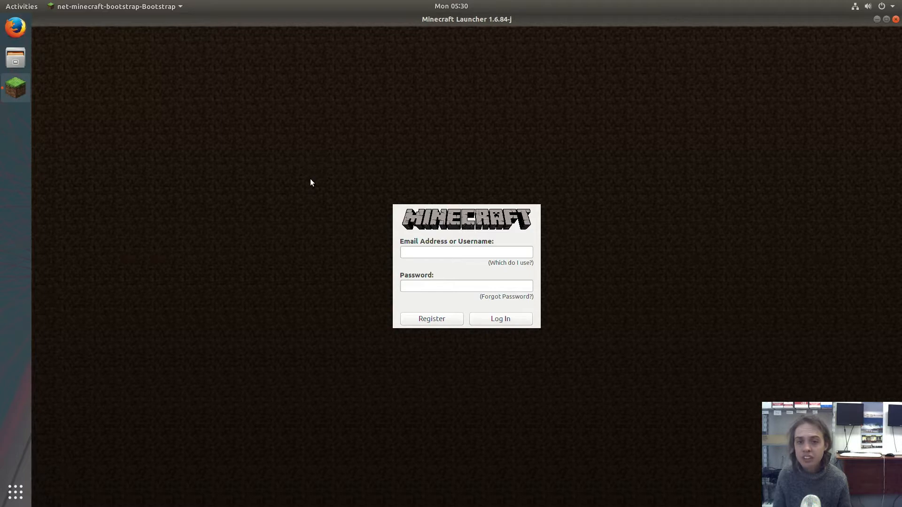